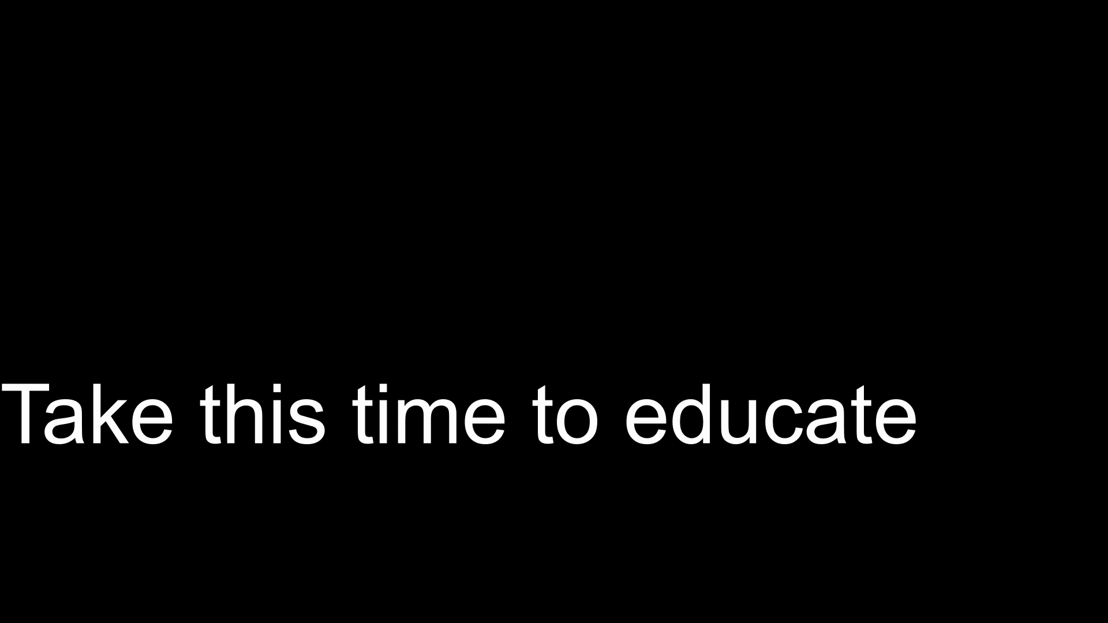
scroll(down, 3)
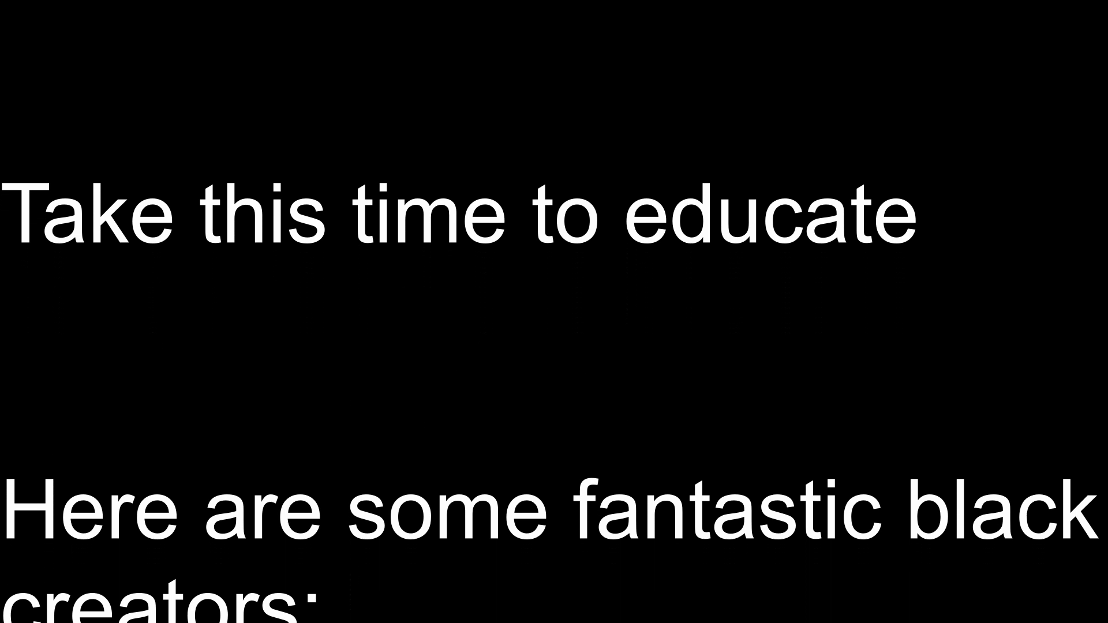
scroll(down, 3)
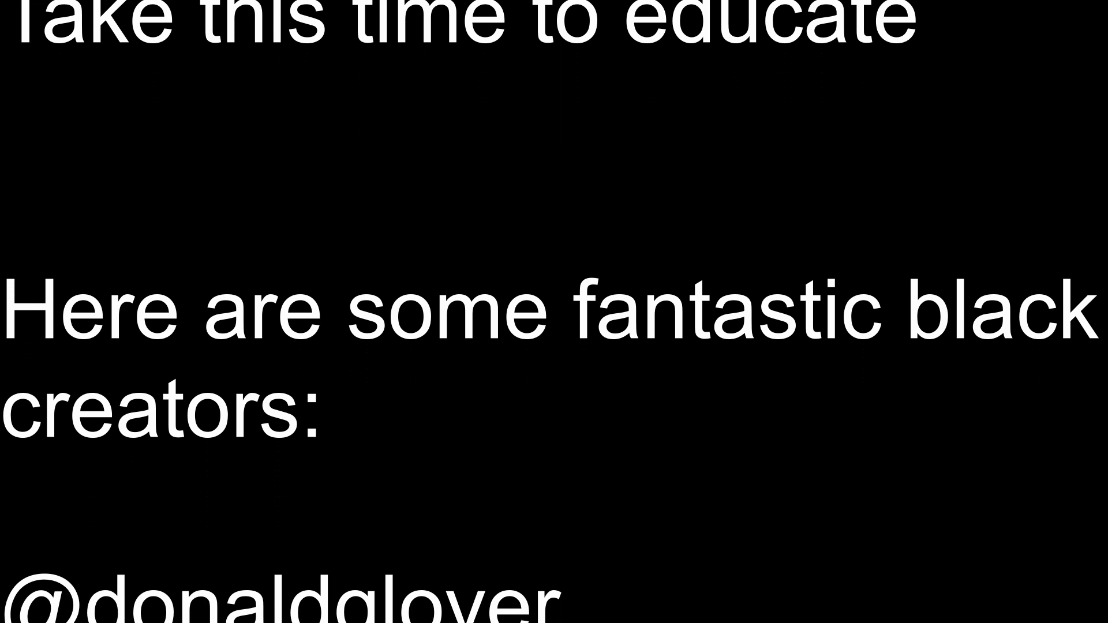
scroll(down, 3)
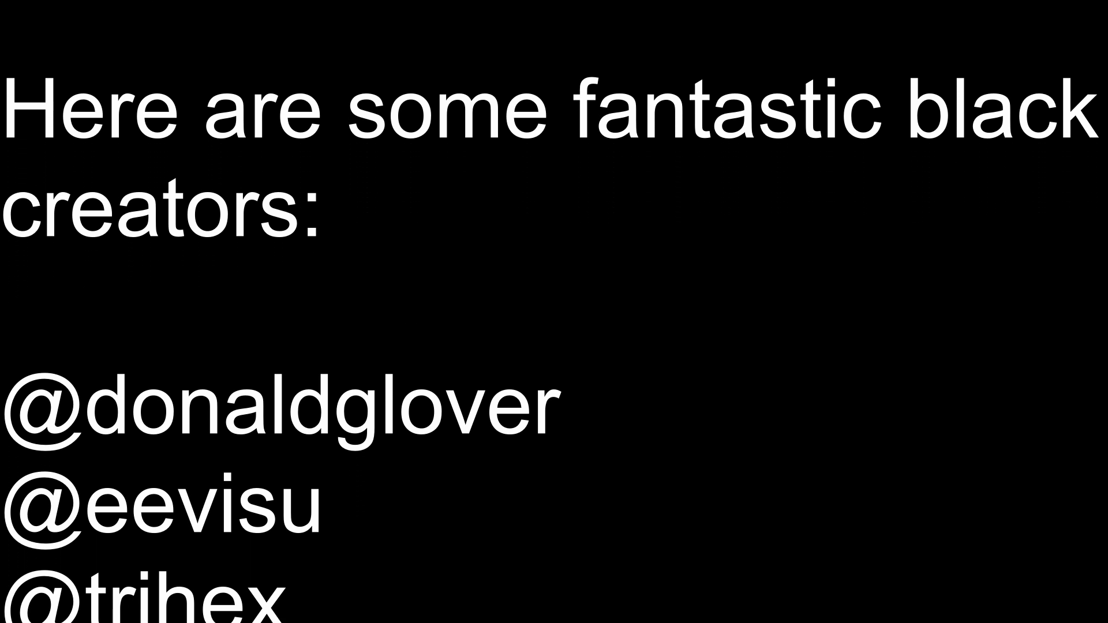
scroll(down, 3)
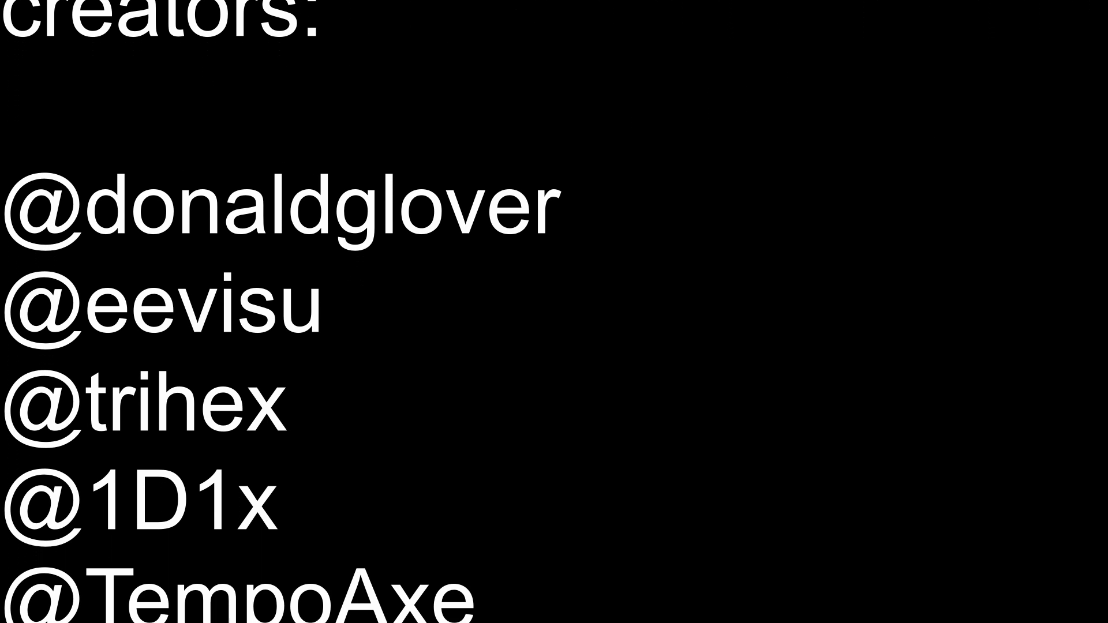
scroll(down, 3)
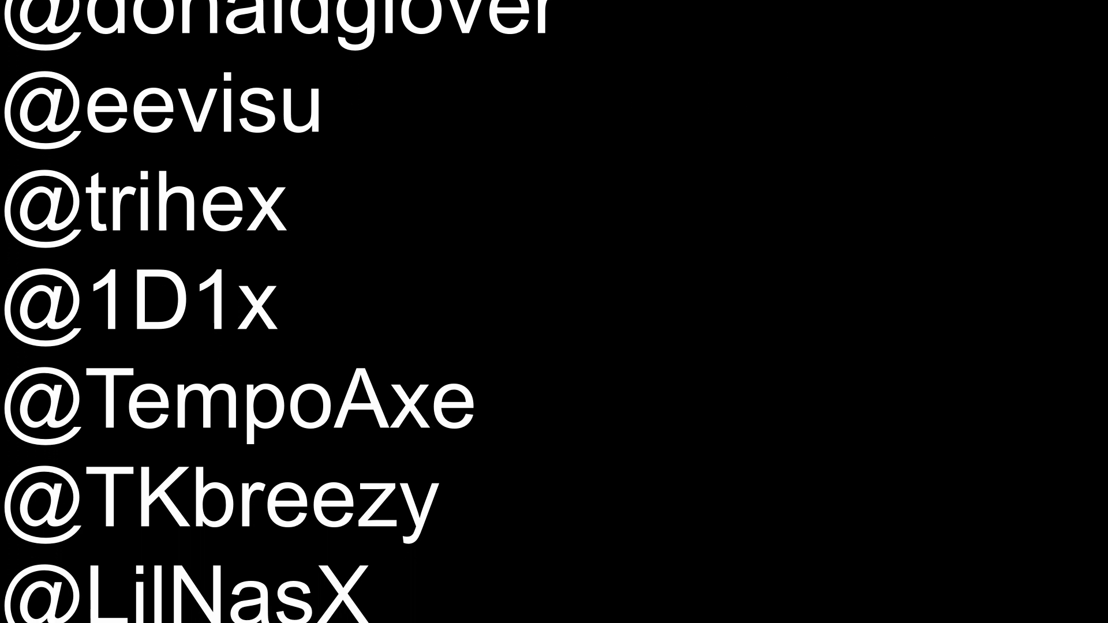
scroll(down, 3)
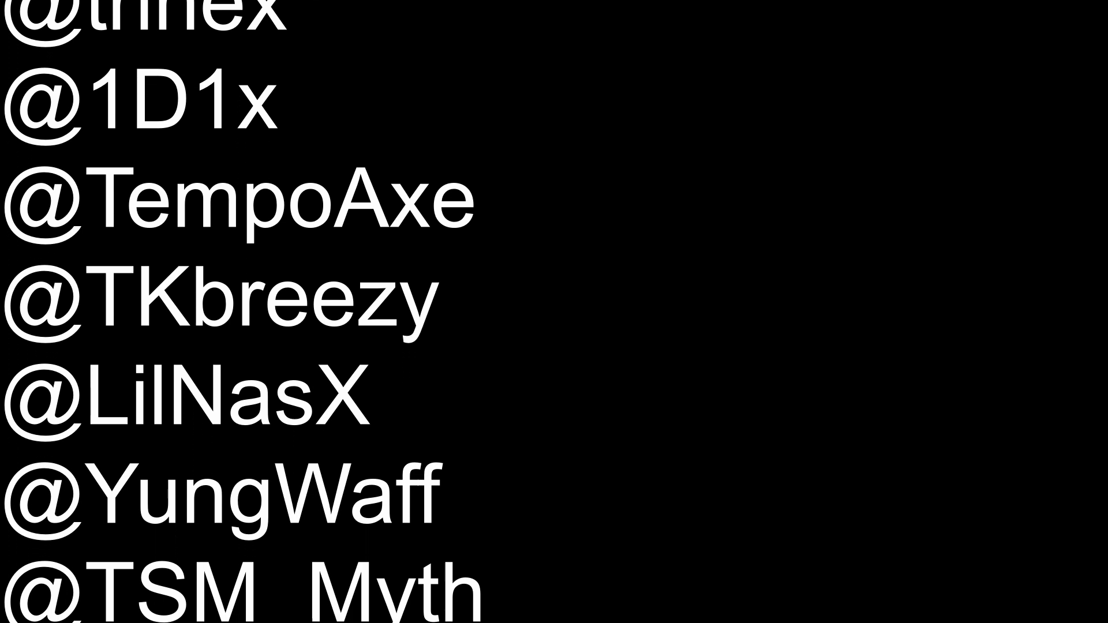
scroll(down, 3)
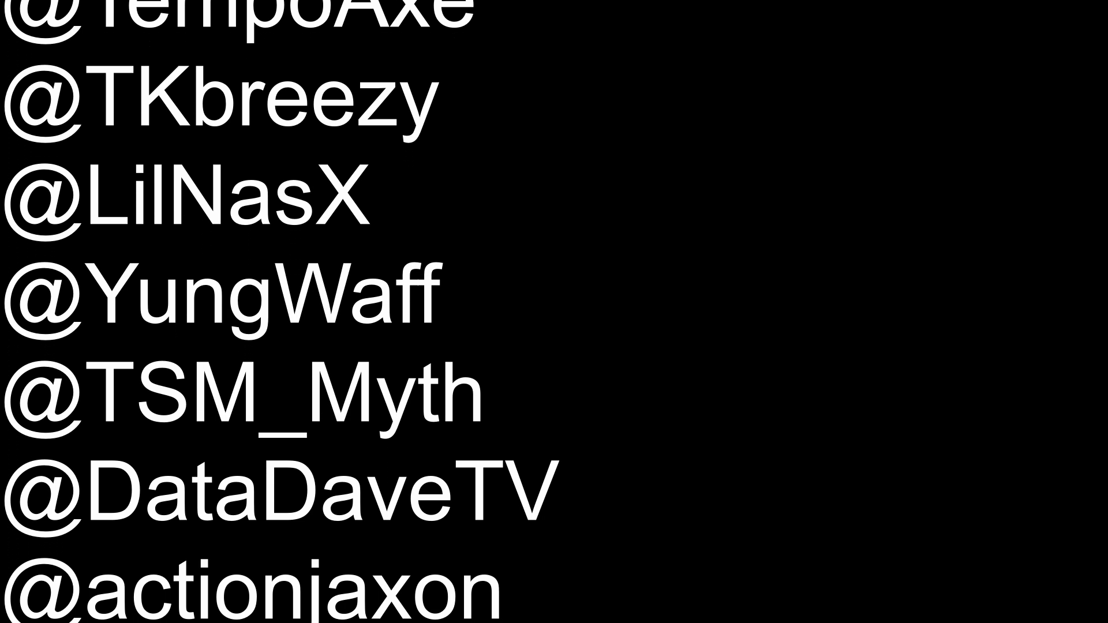
scroll(down, 3)
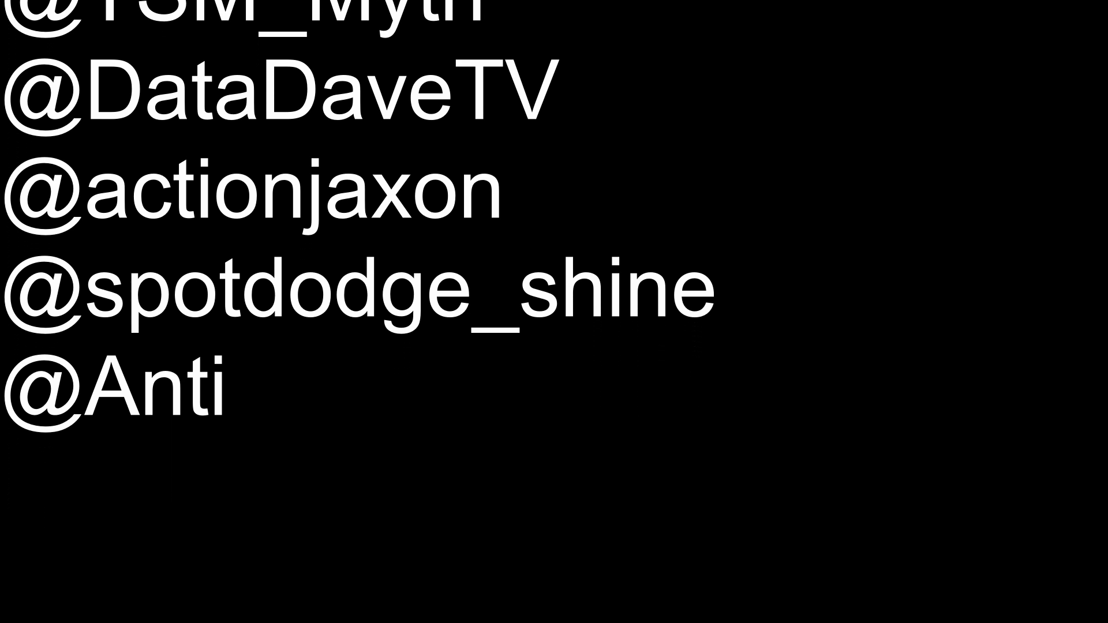
scroll(down, 3)
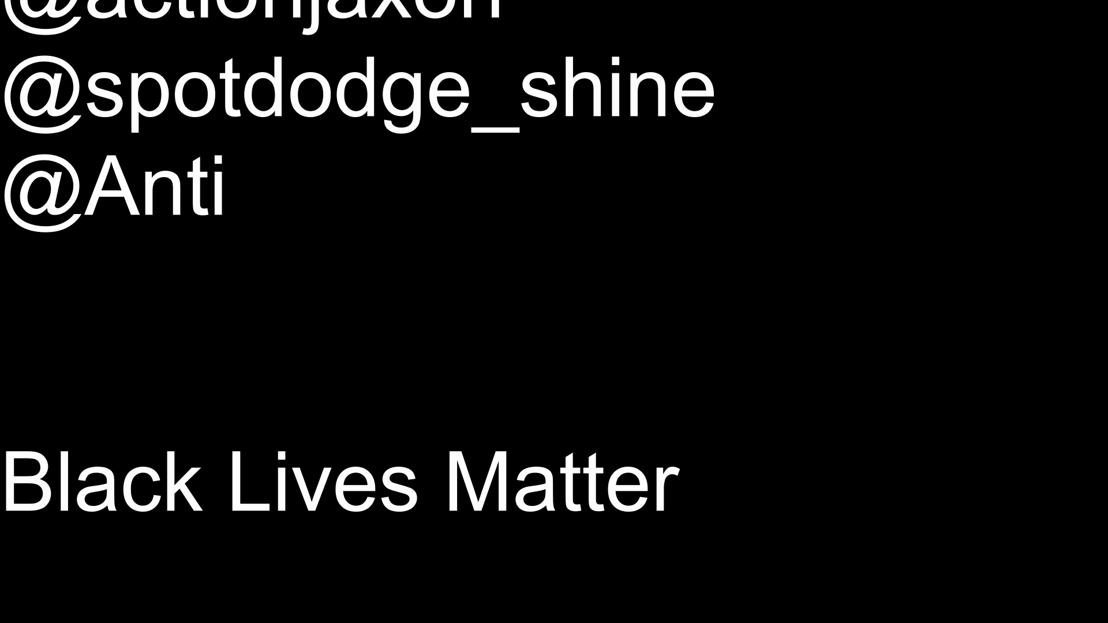